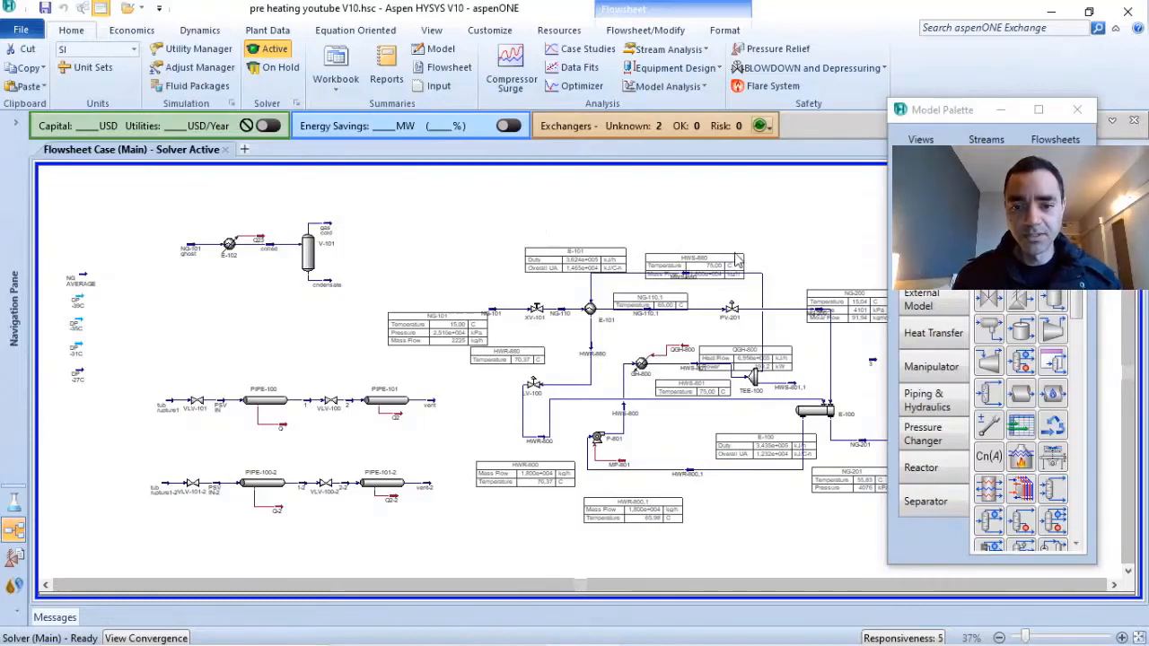
mouse_move(445, 273)
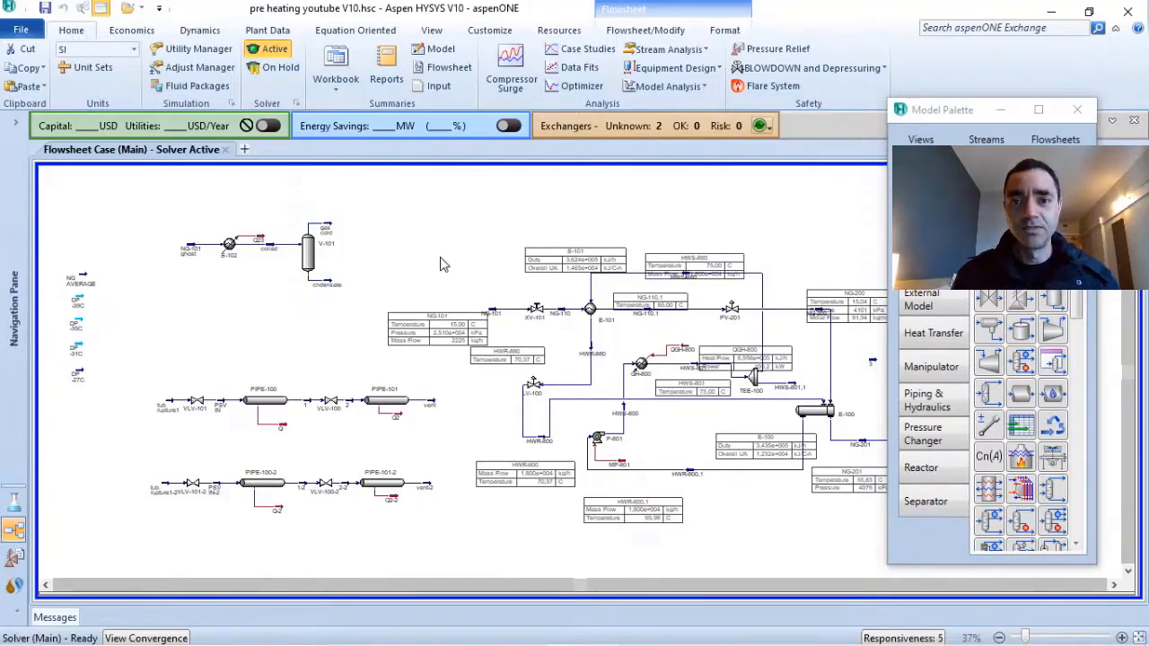
mouse_move(573, 262)
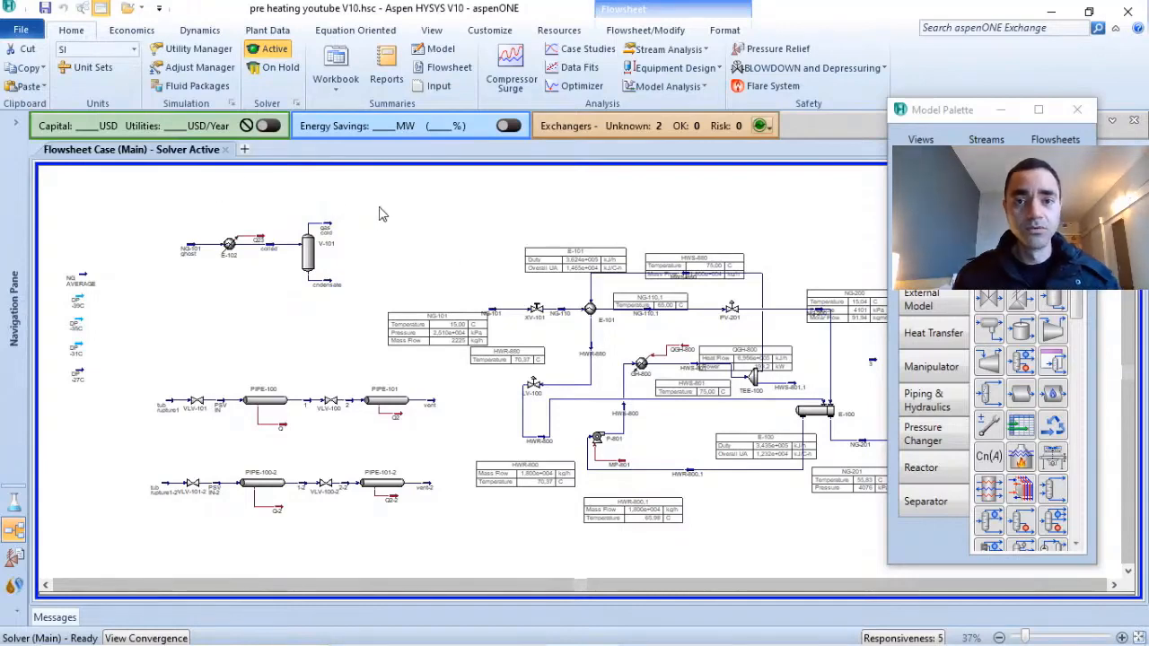
mouse_move(399, 262)
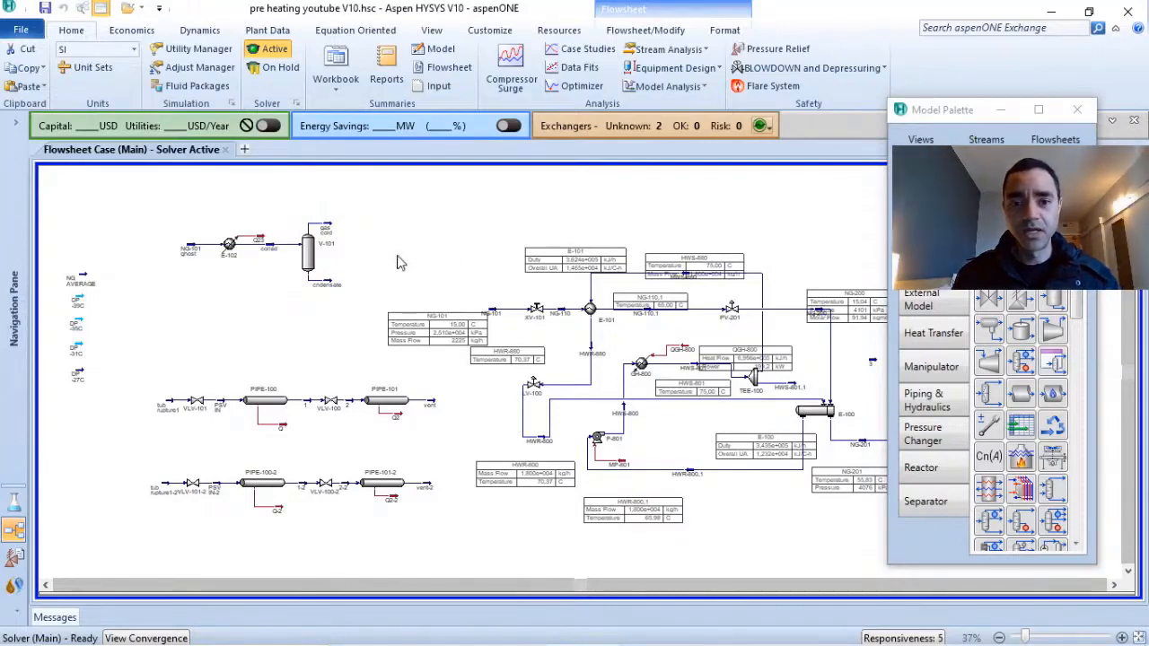
mouse_move(405, 247)
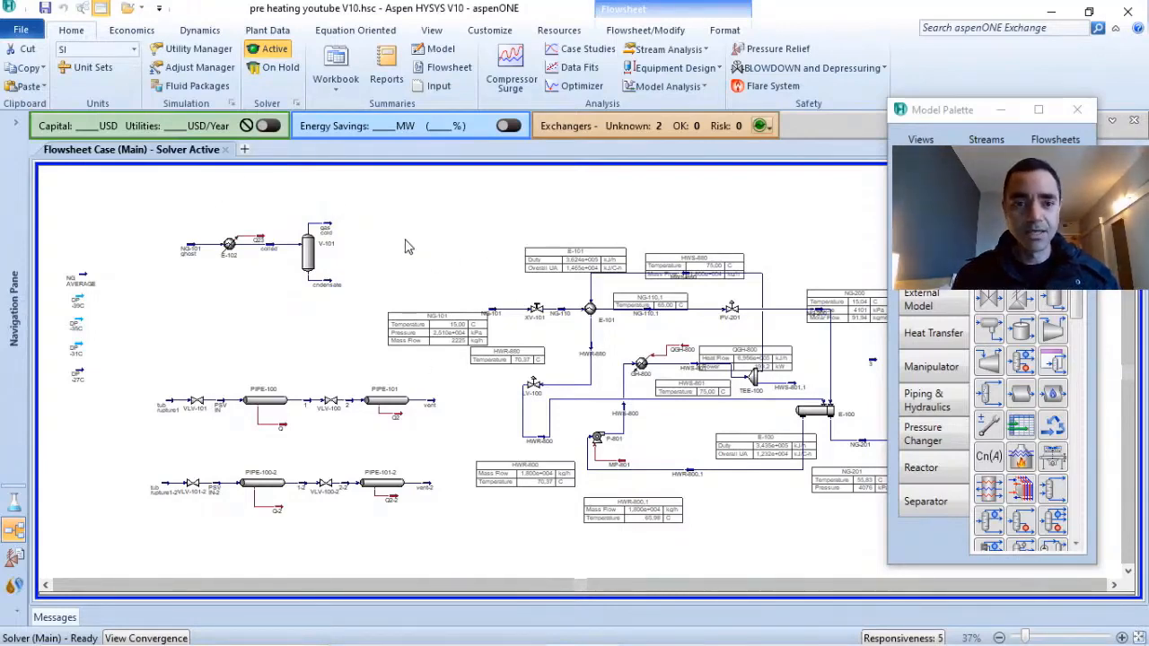
Start Save As and choose HYSYS XML Cases as the file format
left_click(22, 29)
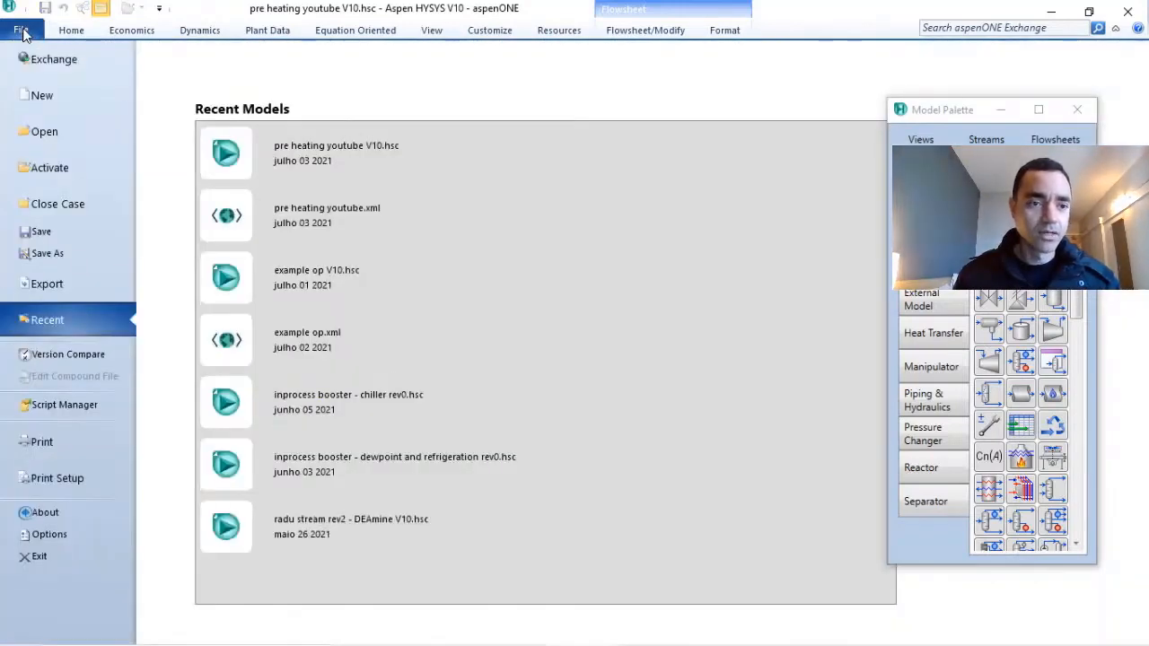
left_click(46, 253)
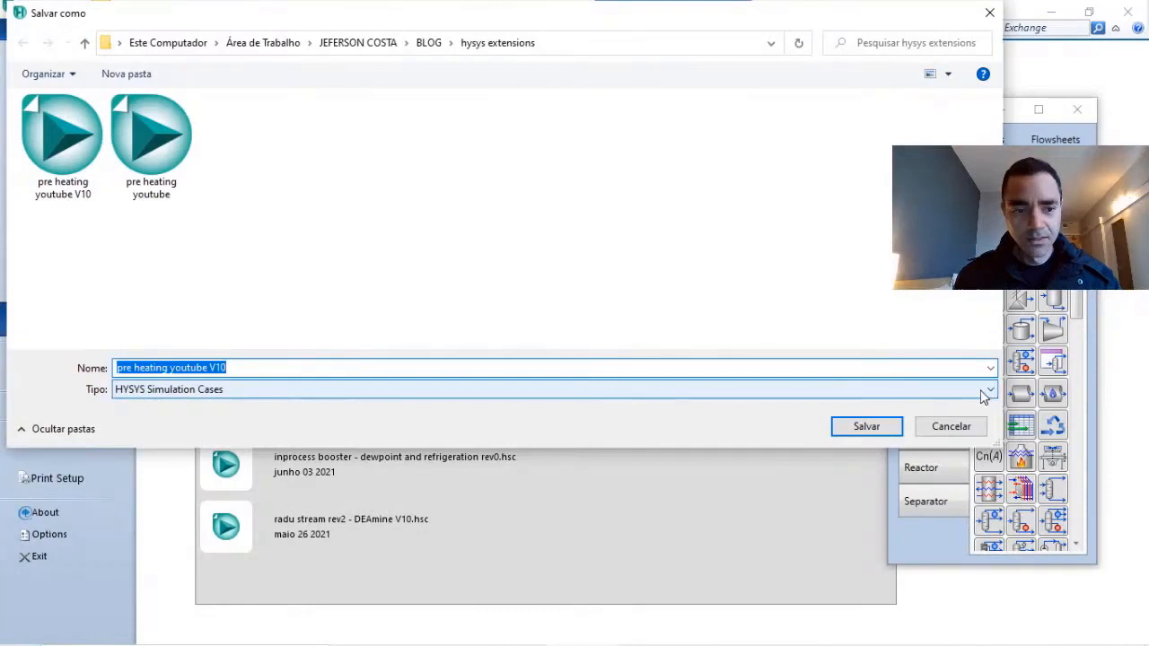
left_click(987, 388)
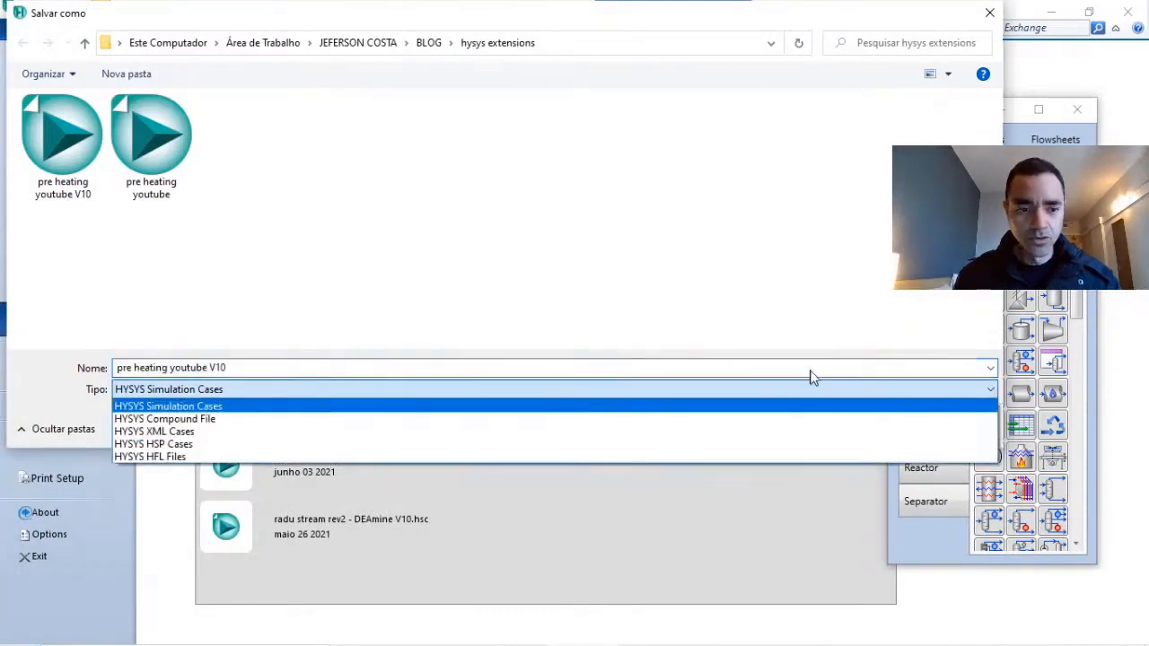
mouse_move(188, 431)
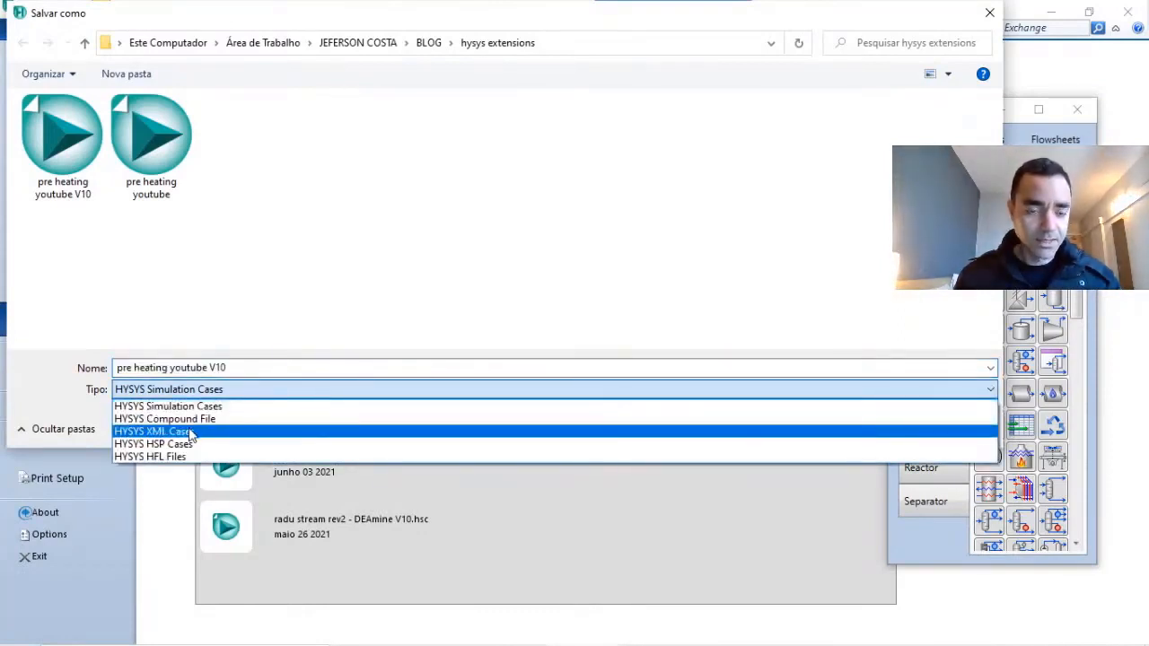
left_click(152, 431)
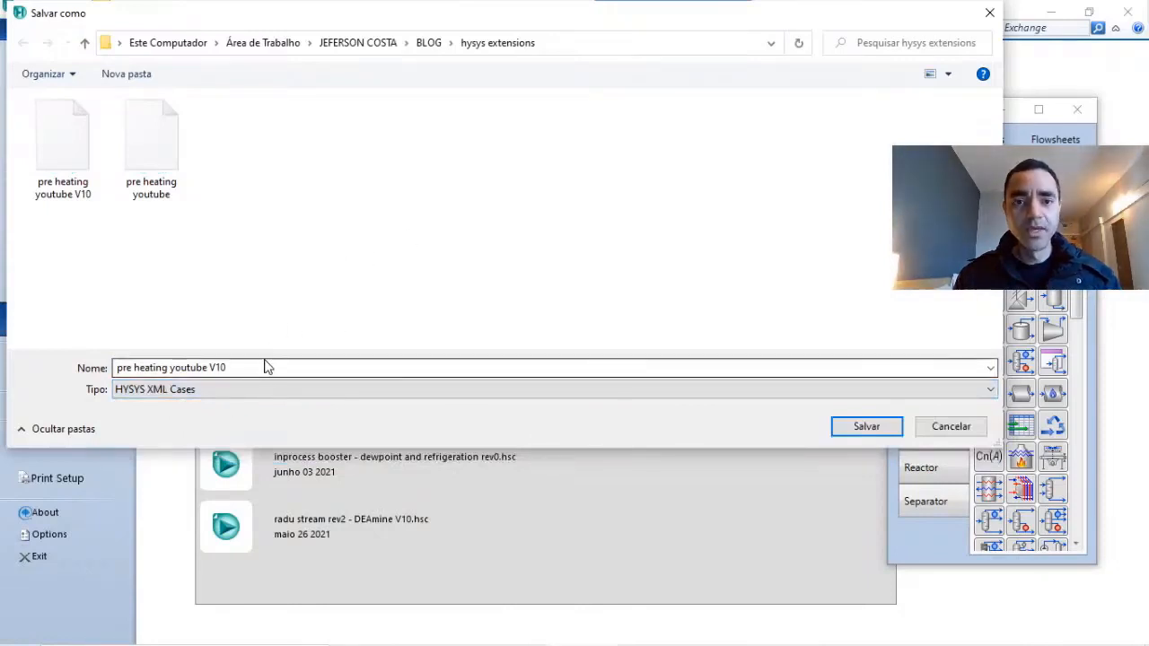
left_click(61, 140)
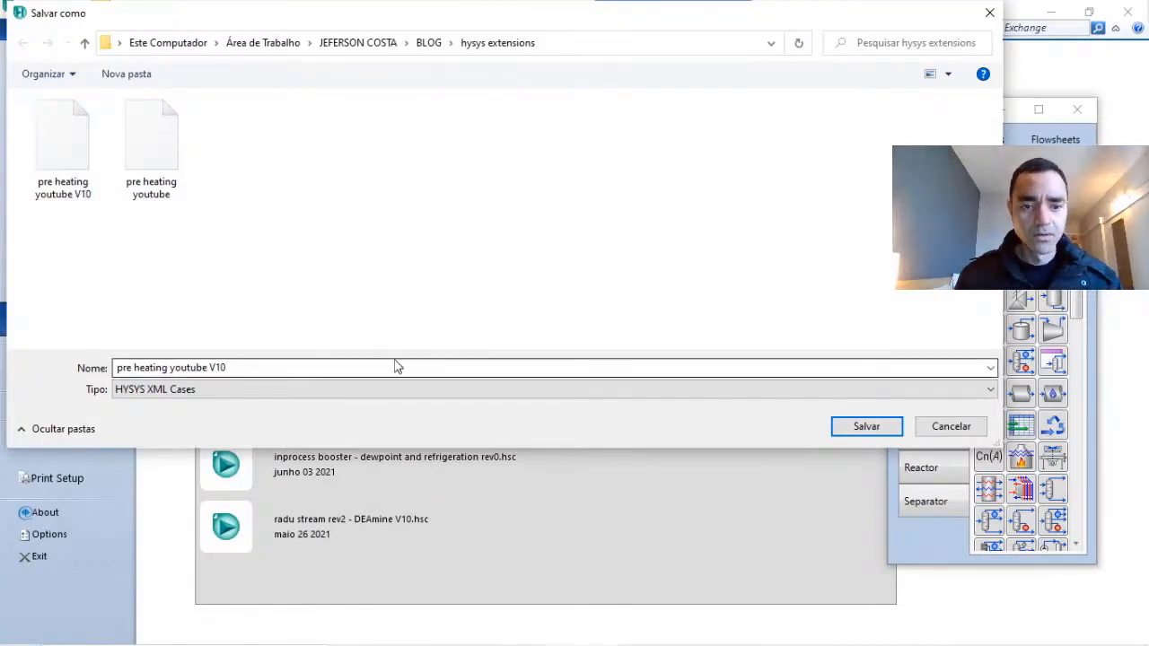
Name the case 'pre heating youtube V10.1' and save it in the hysys extensions folder
left_click(865, 425)
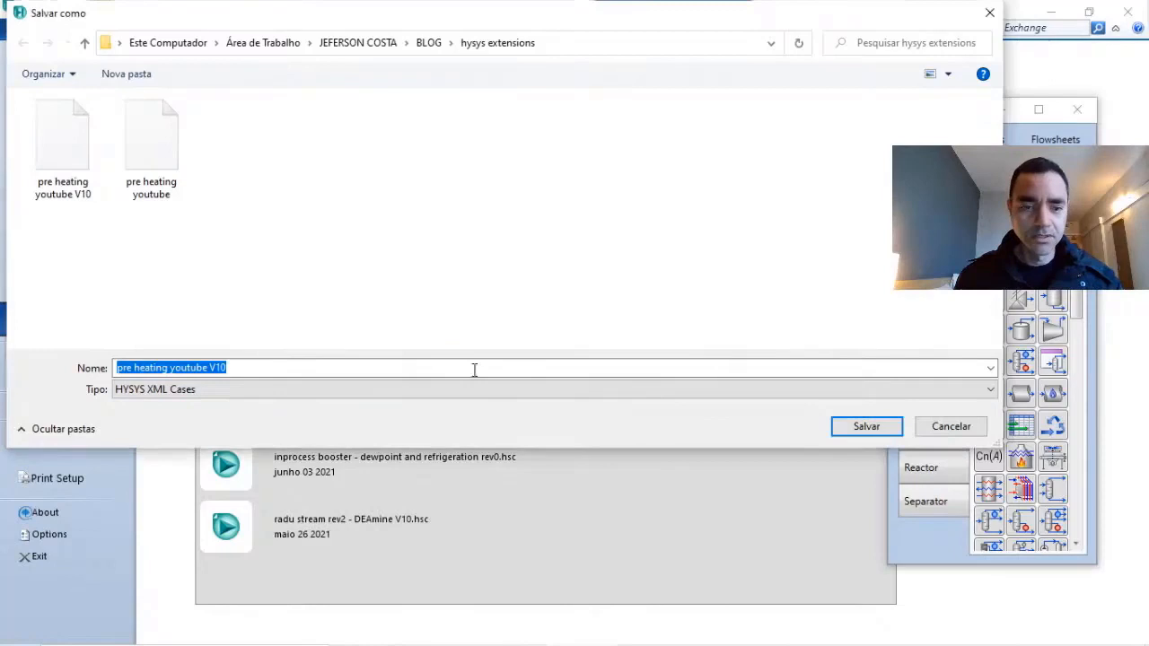
left_click(237, 366)
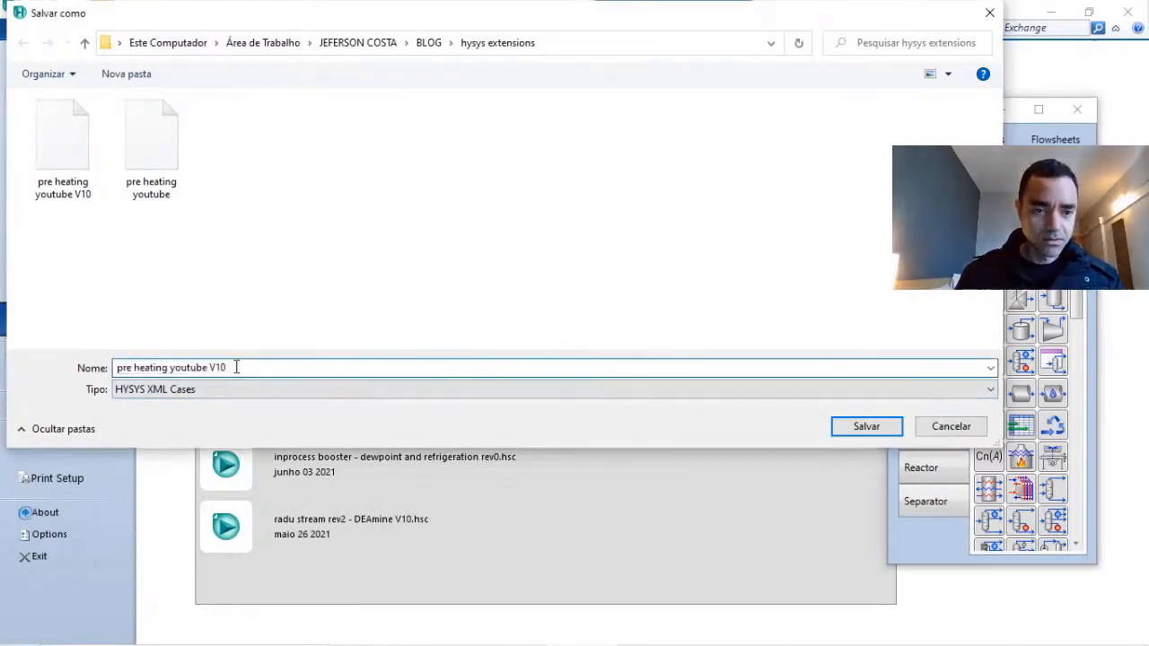
type(".1")
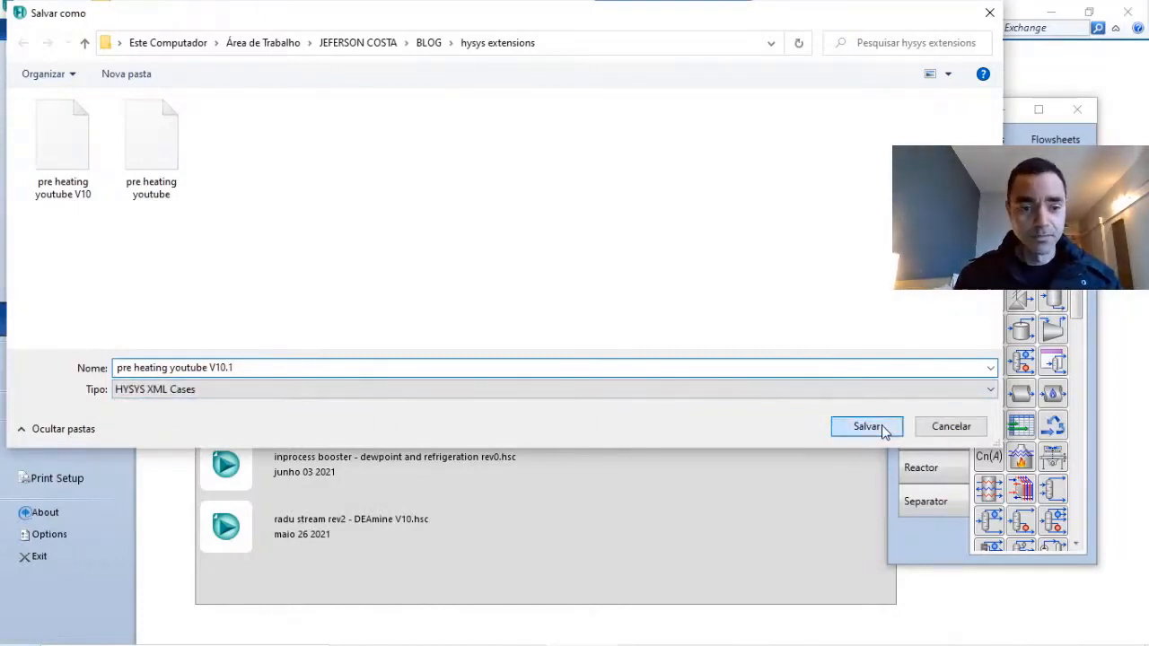
left_click(865, 425)
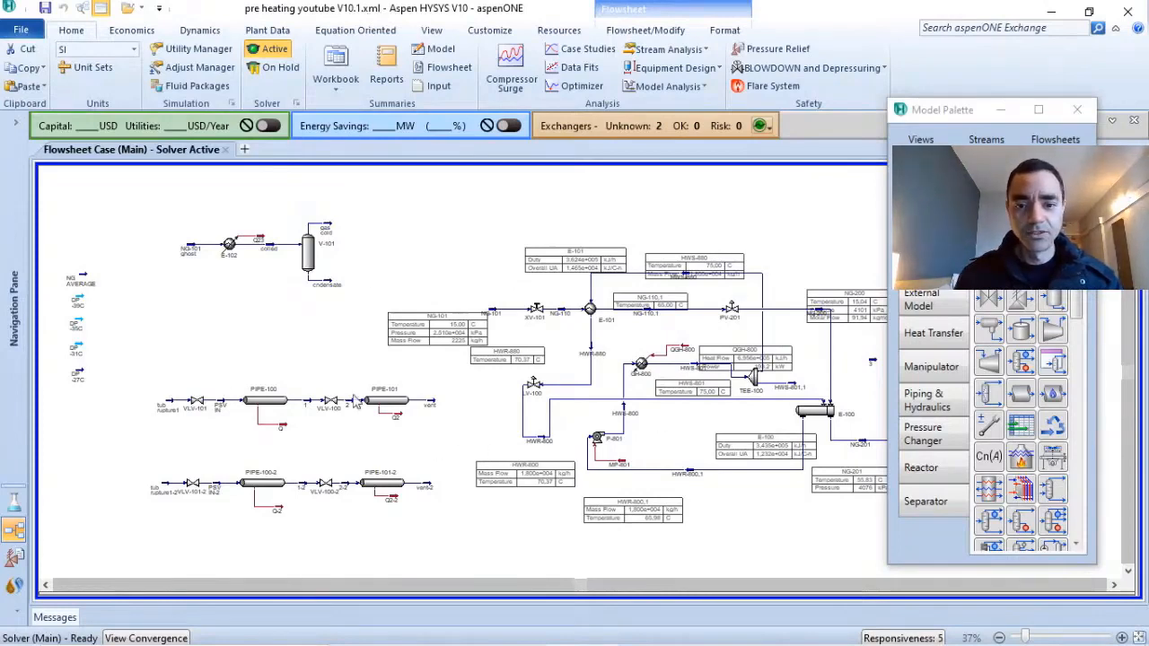
mouse_move(459, 296)
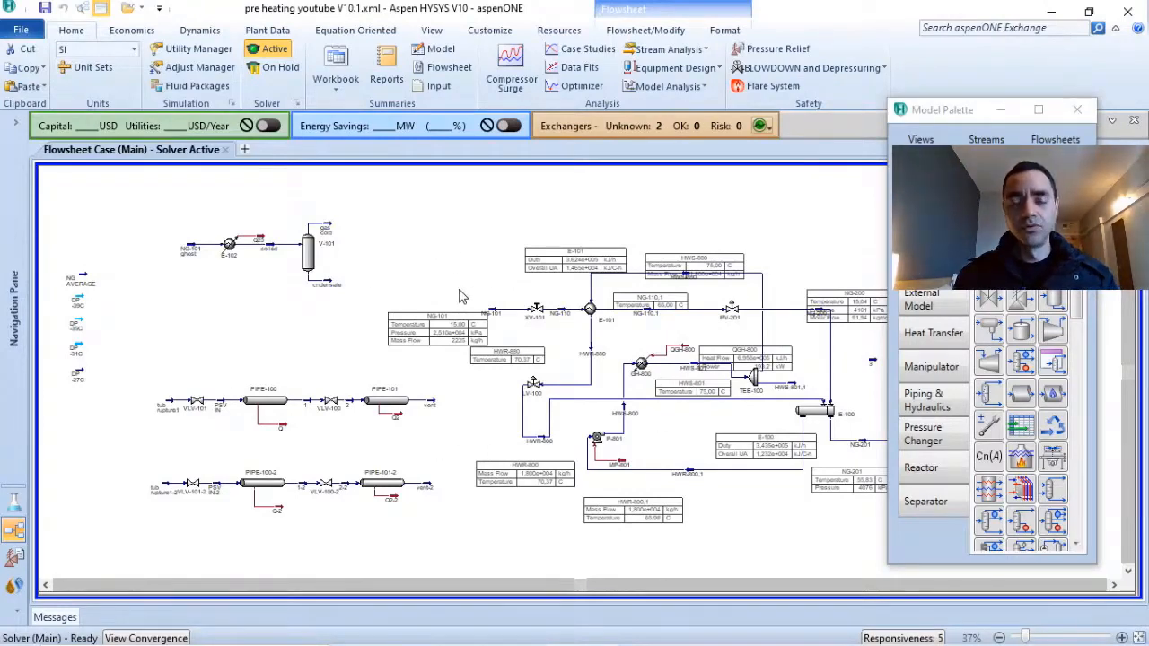
mouse_move(423, 283)
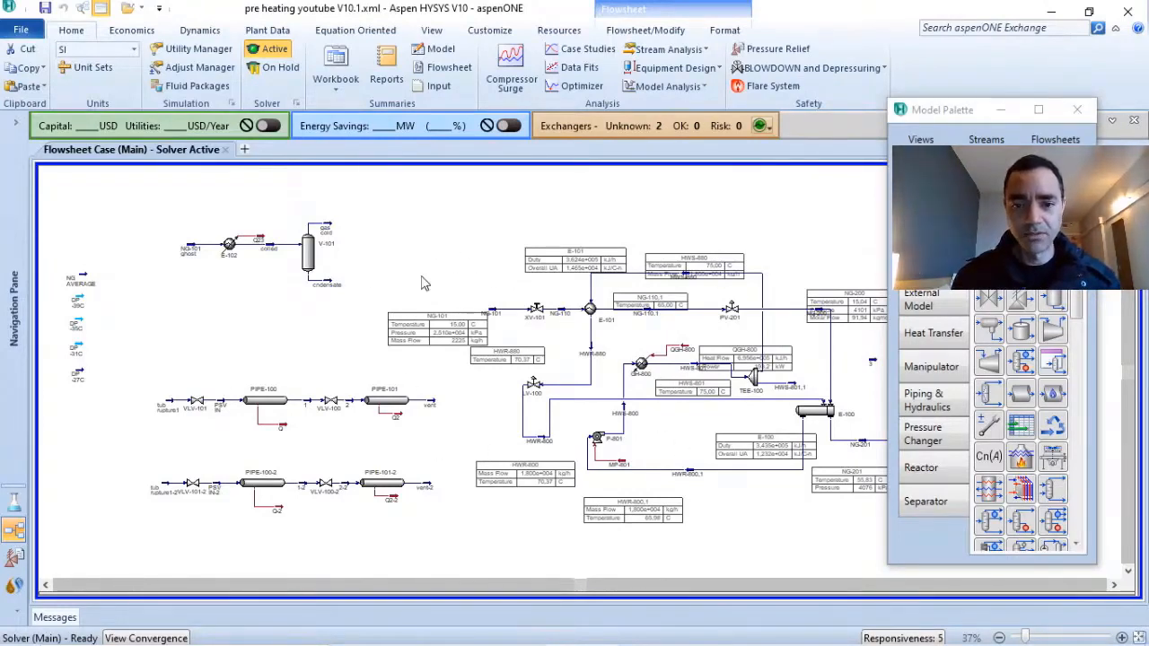
mouse_move(465, 266)
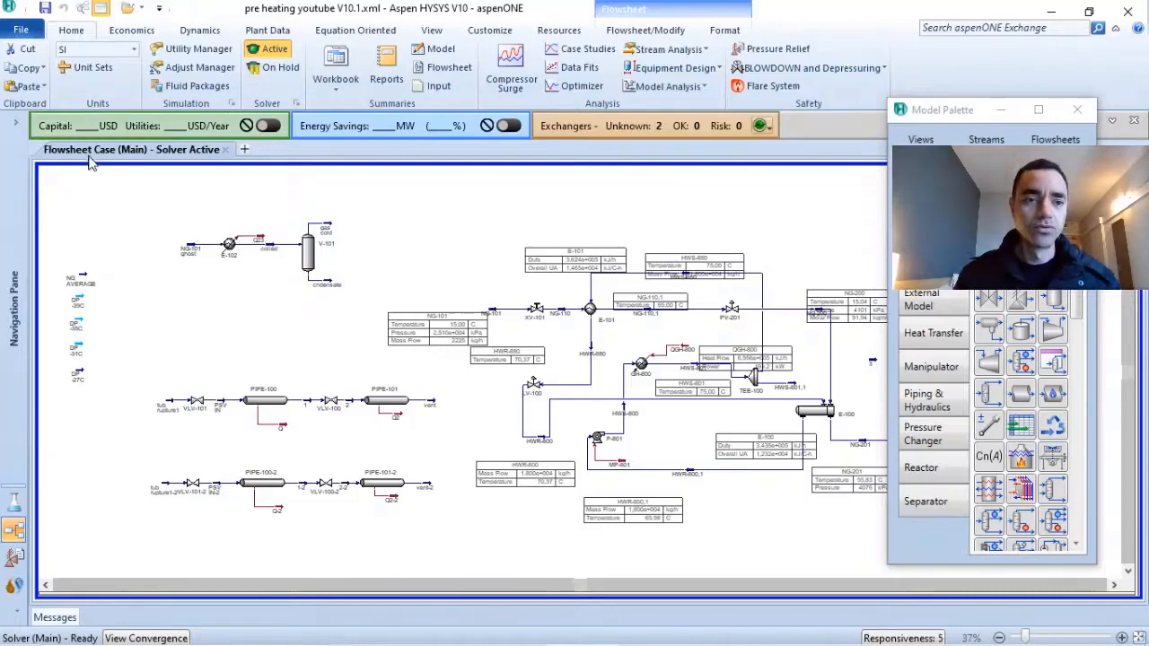
Browse for a case via File > Open Case, filtering the folder to HYSYS XML Cases
left_click(21, 28)
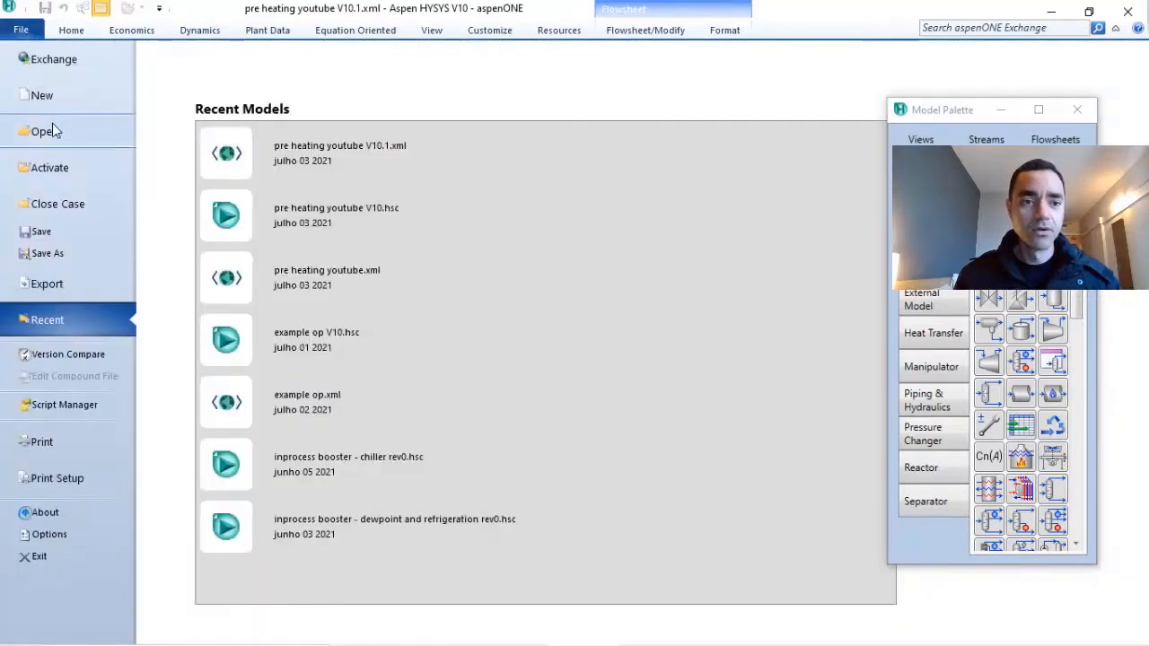
left_click(40, 131)
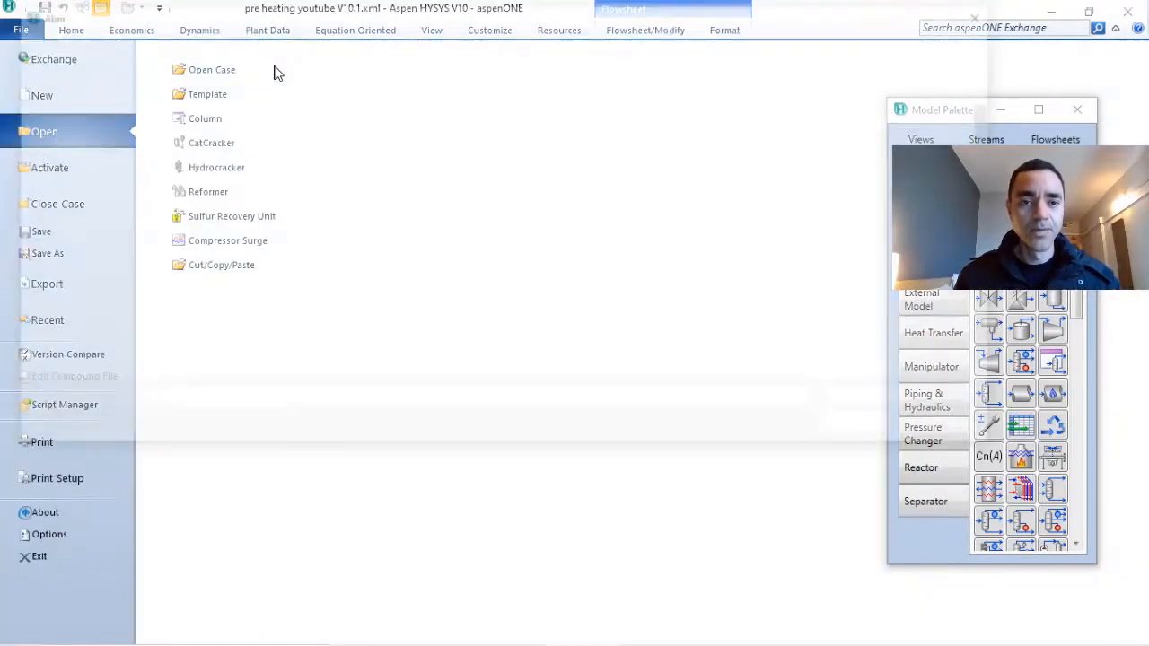
left_click(212, 68)
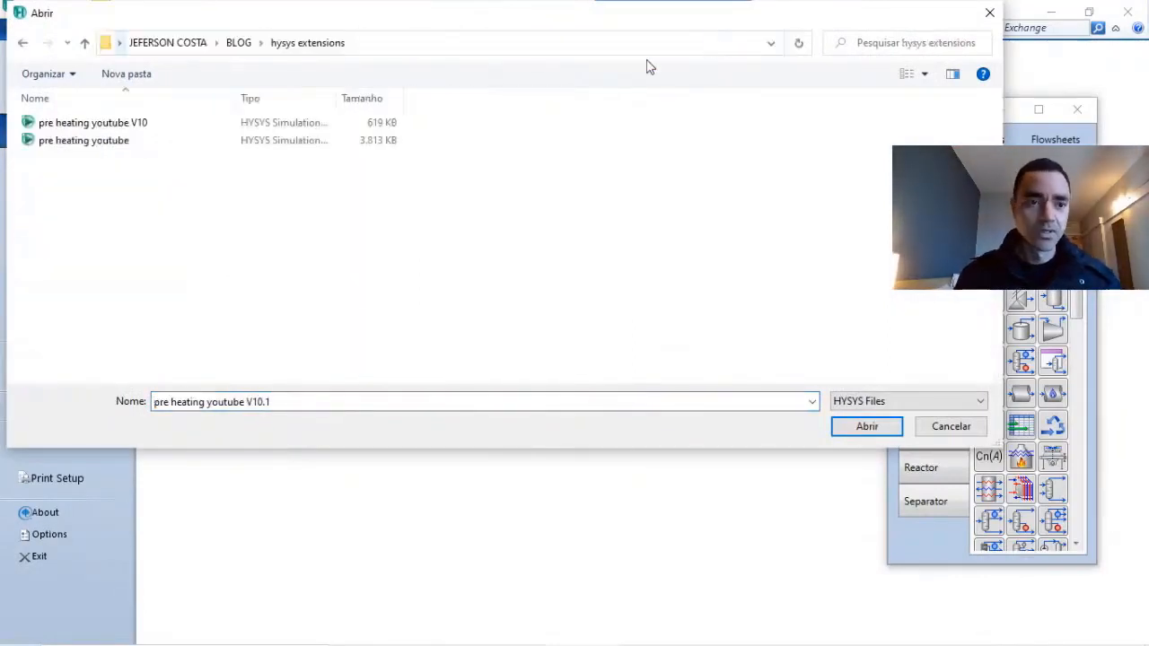
left_click(979, 402)
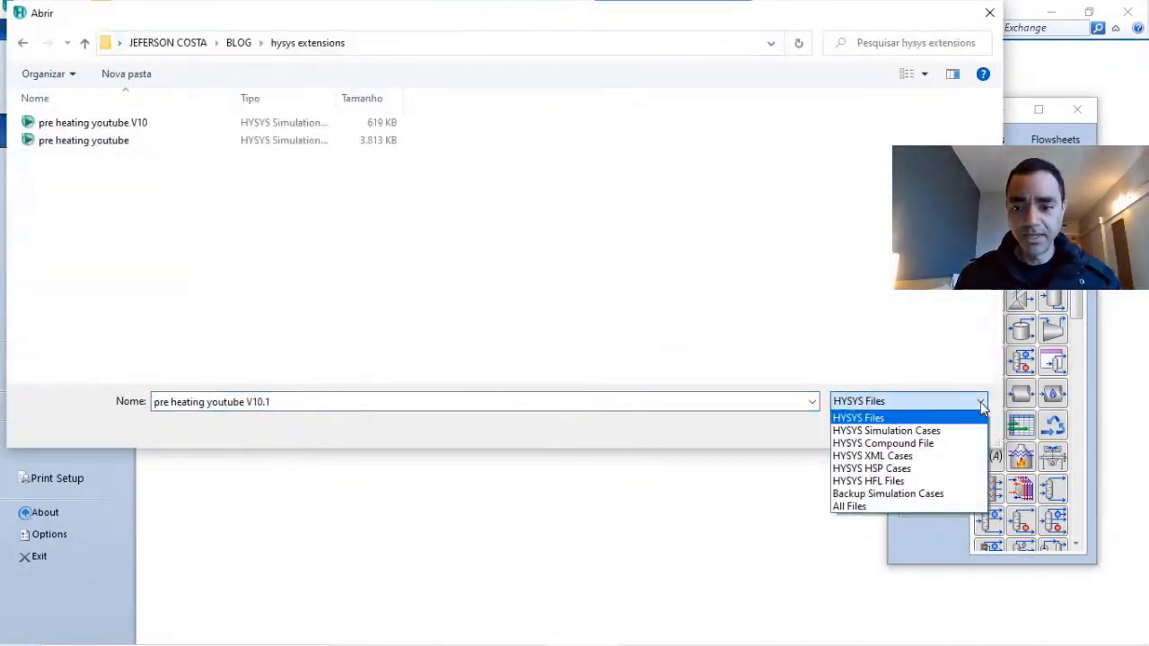
left_click(873, 456)
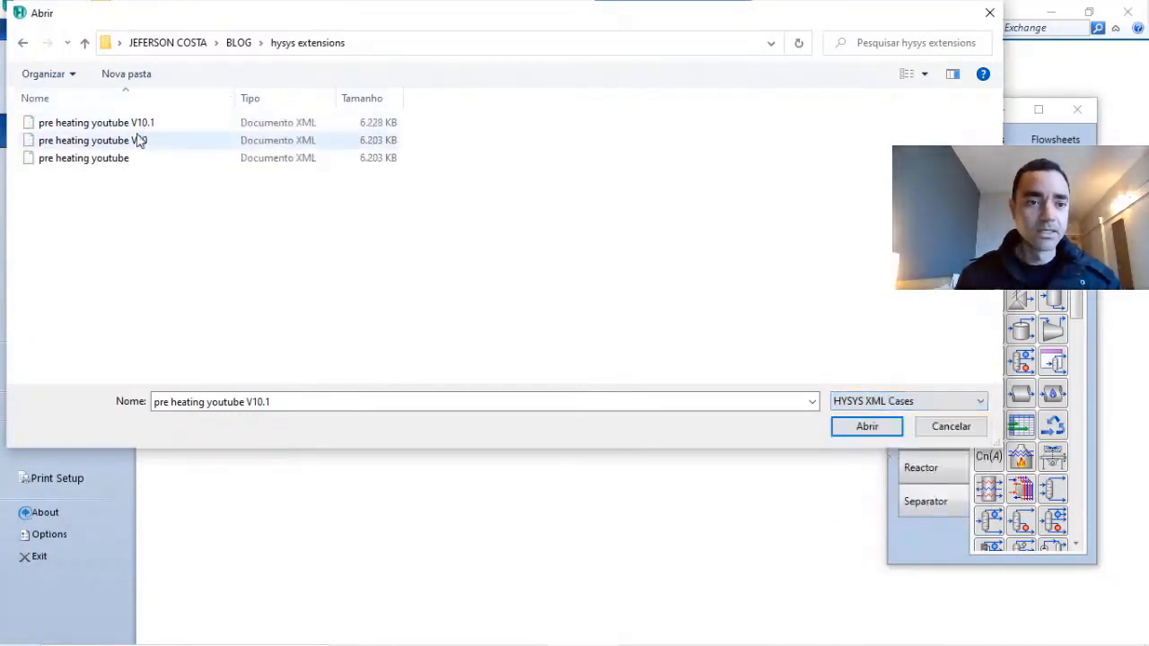
mouse_move(302, 237)
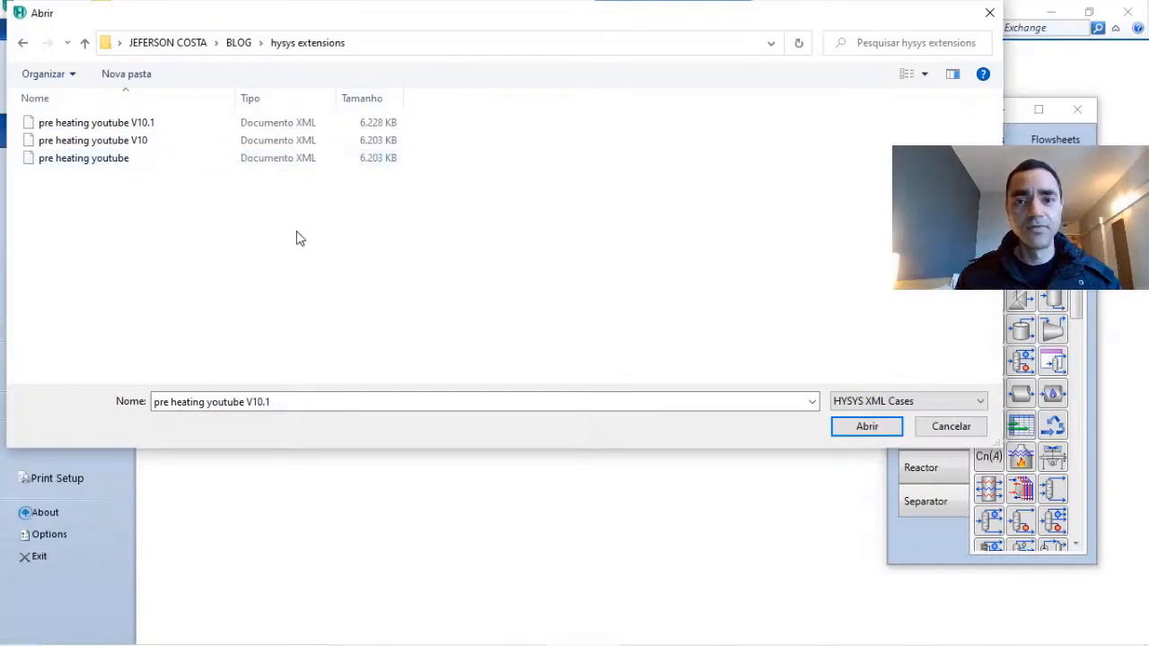